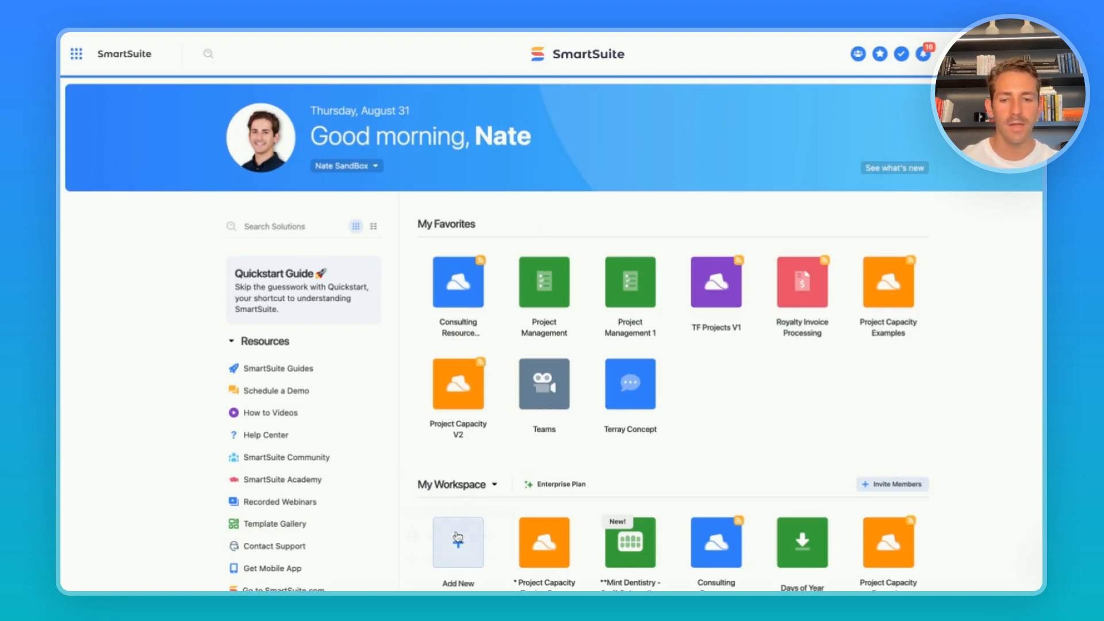
# Open the Consulting Resource Management solution and preview its In Process tasks from Status of Tasks.
pyautogui.click(458, 543)
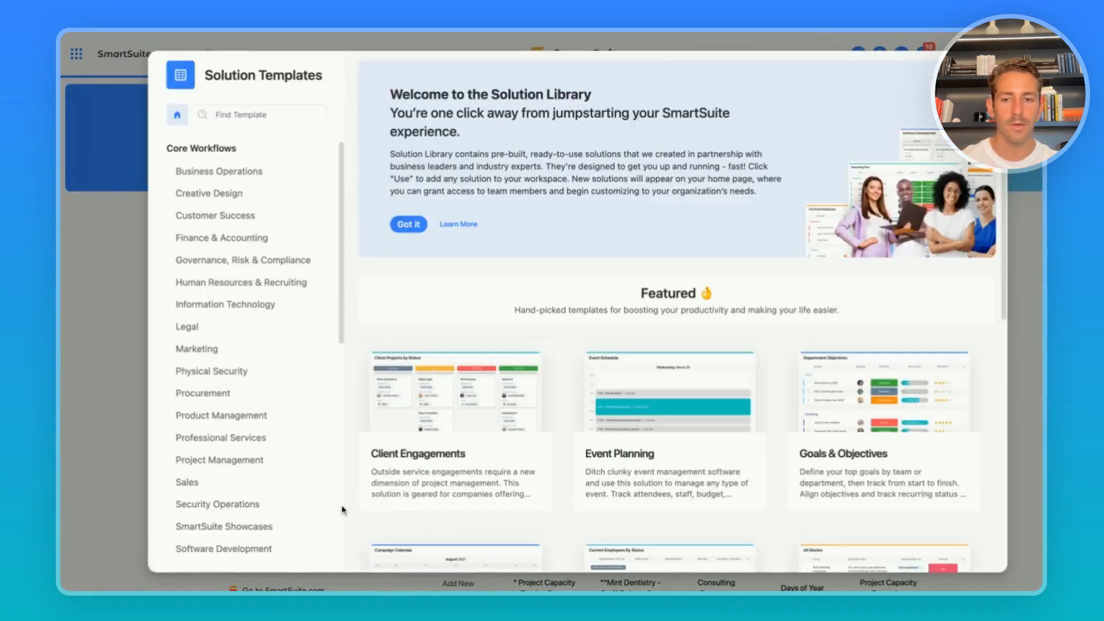
pyautogui.click(224, 526)
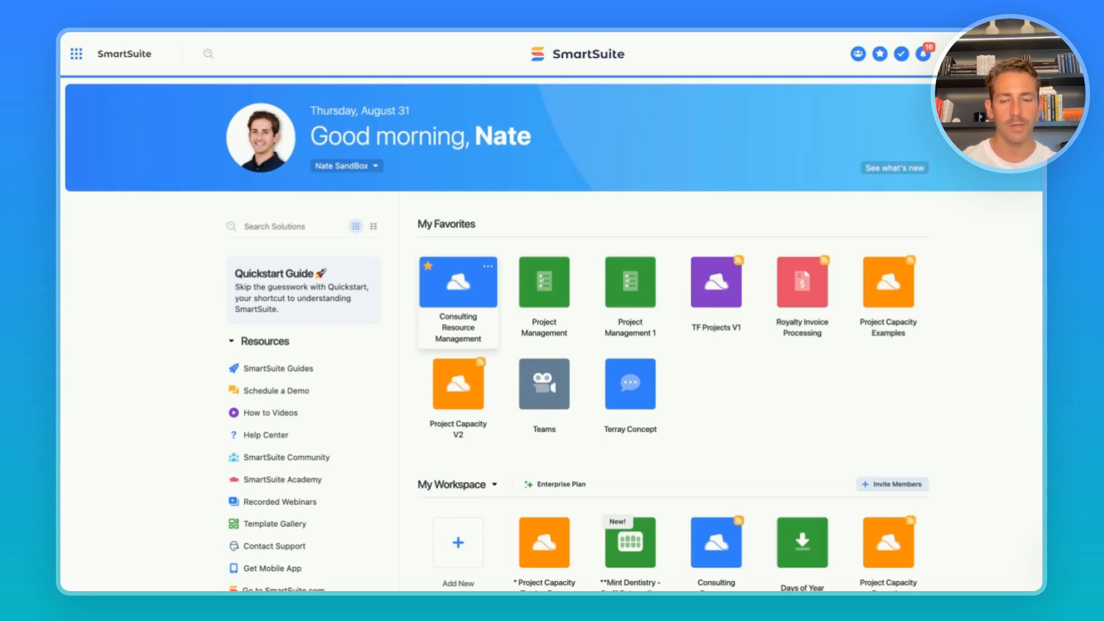
pyautogui.click(457, 282)
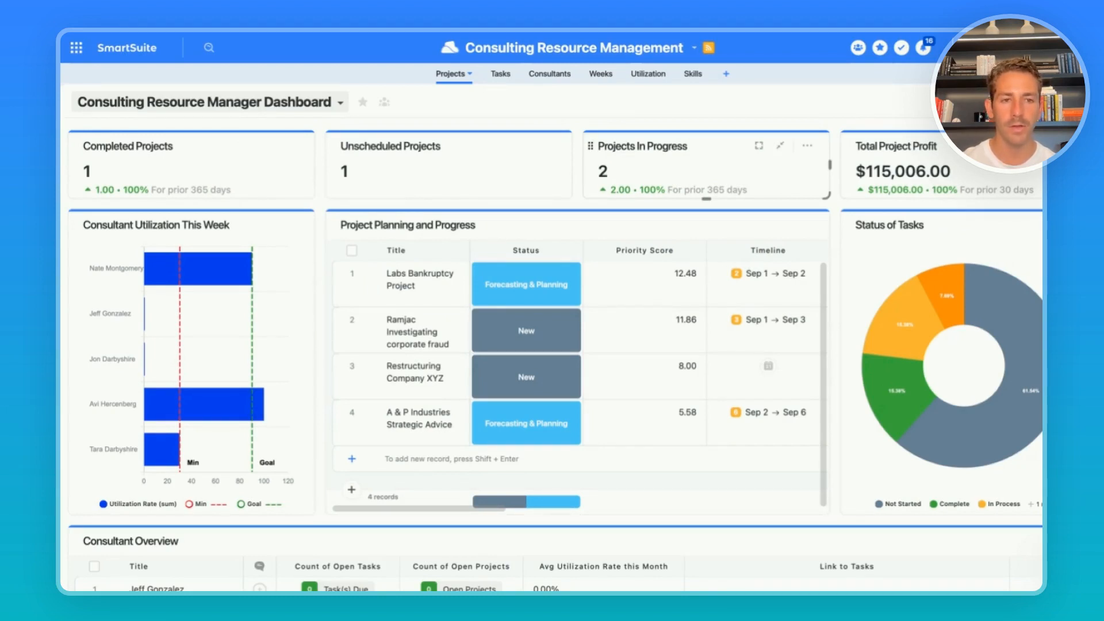
pyautogui.moveTo(871, 300)
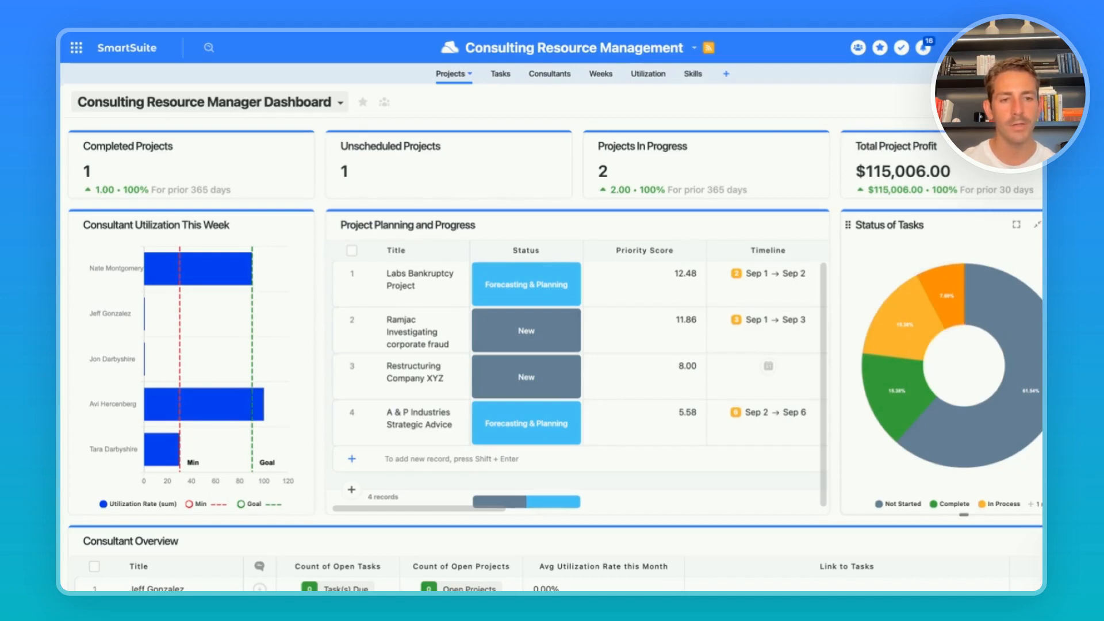
pyautogui.moveTo(892, 321)
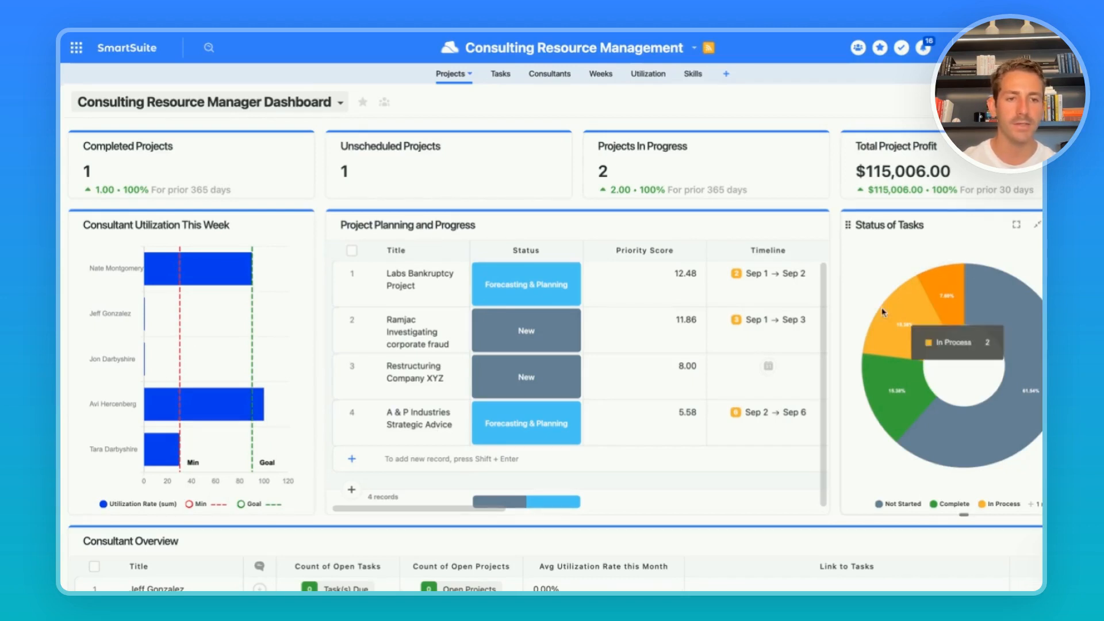
pyautogui.click(902, 324)
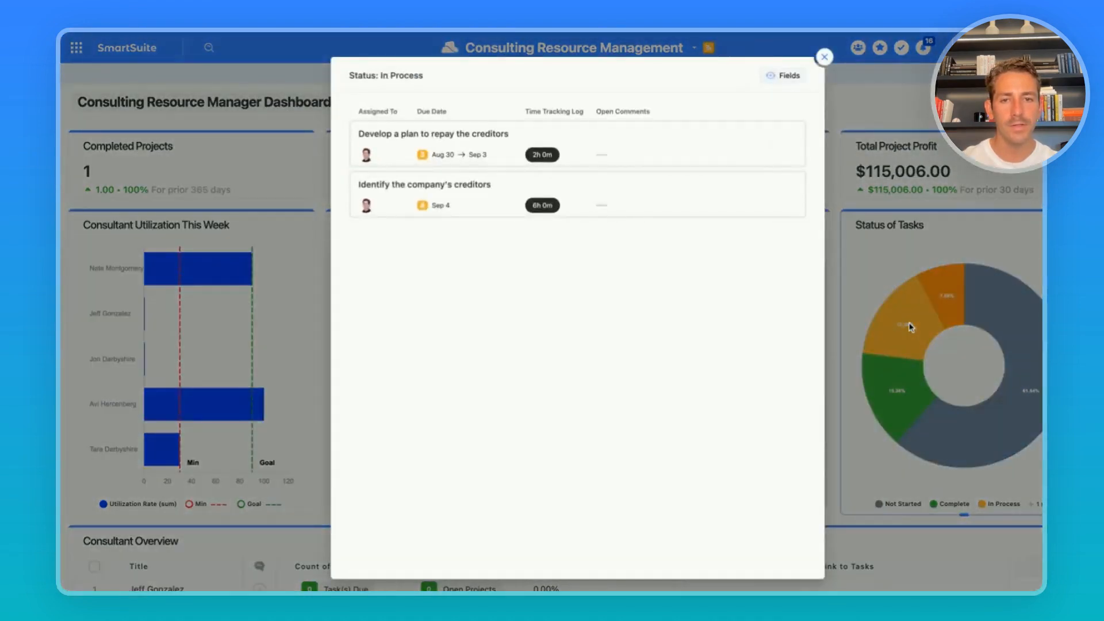
pyautogui.moveTo(898, 329)
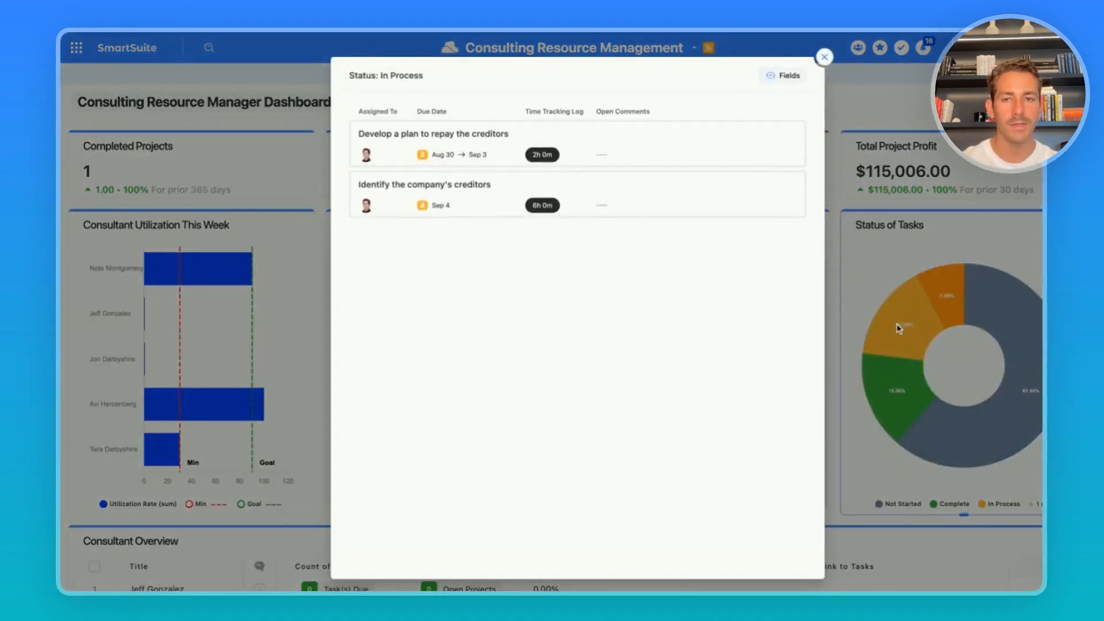
pyautogui.moveTo(917, 316)
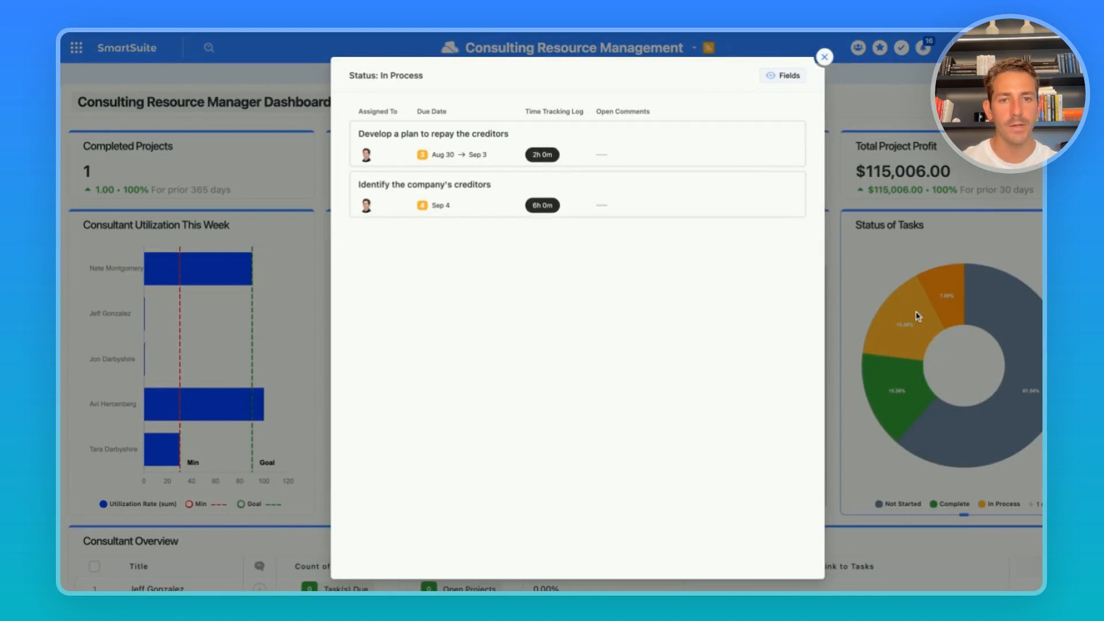
pyautogui.click(824, 57)
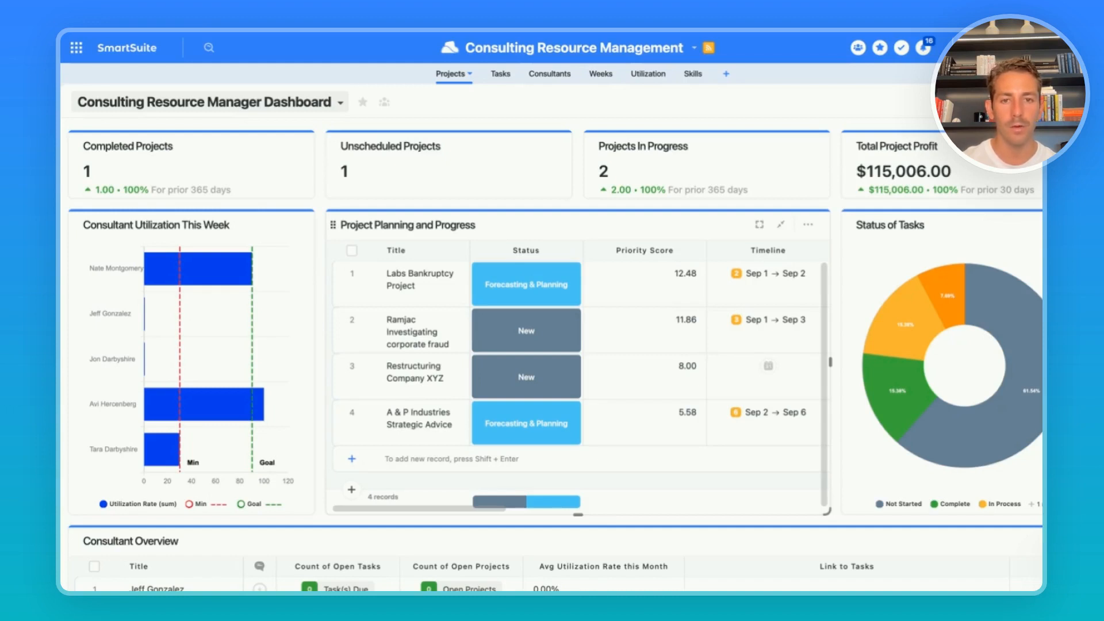
pyautogui.moveTo(401, 252)
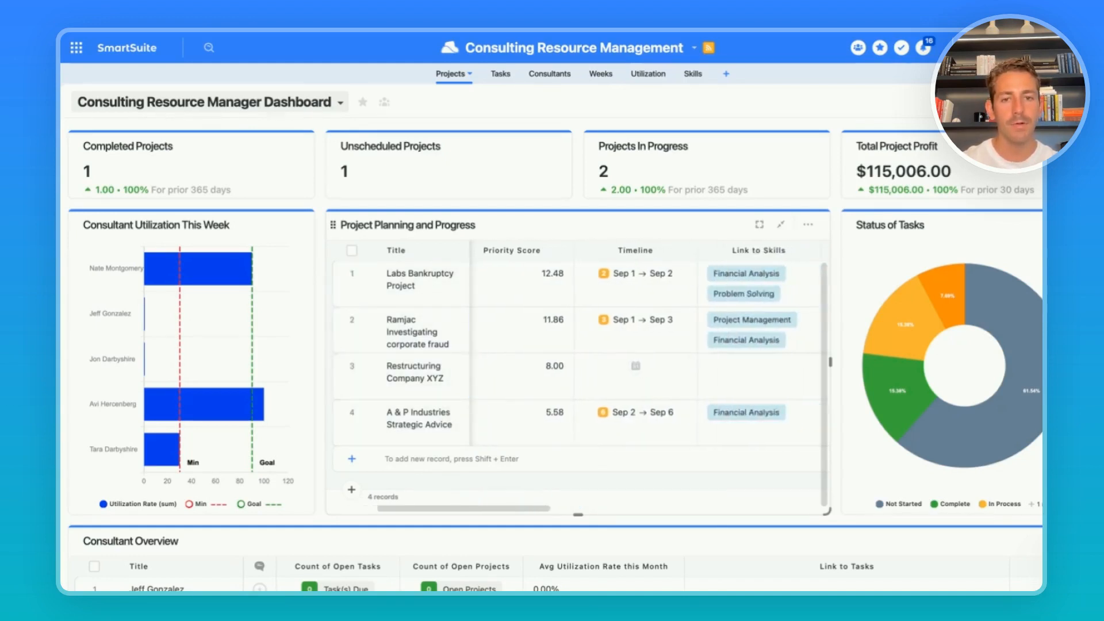
pyautogui.hscroll(3)
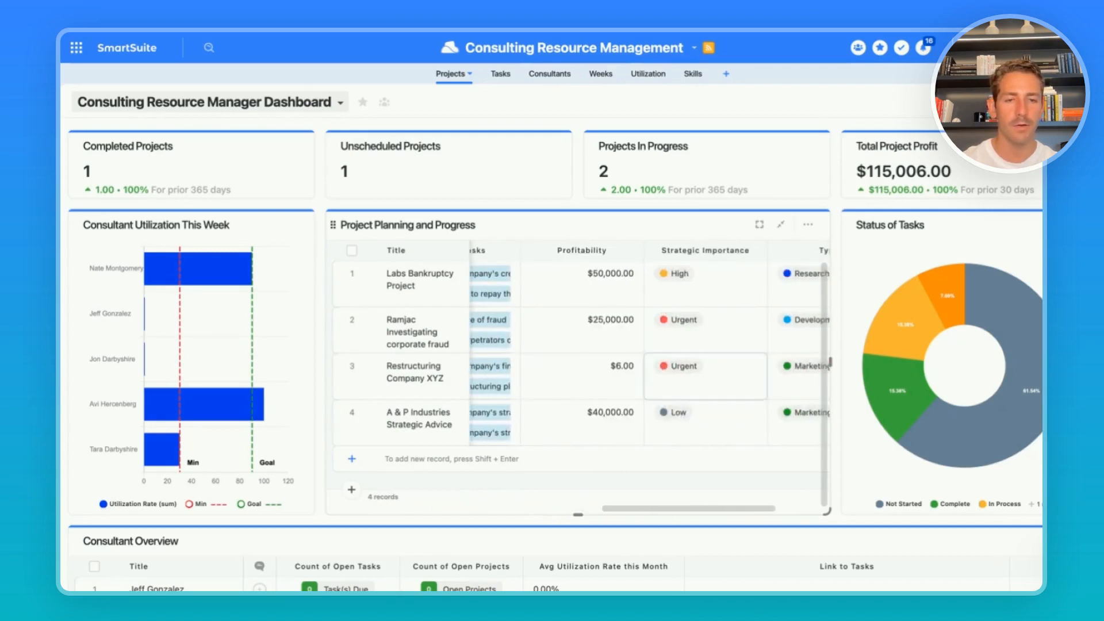
pyautogui.click(692, 412)
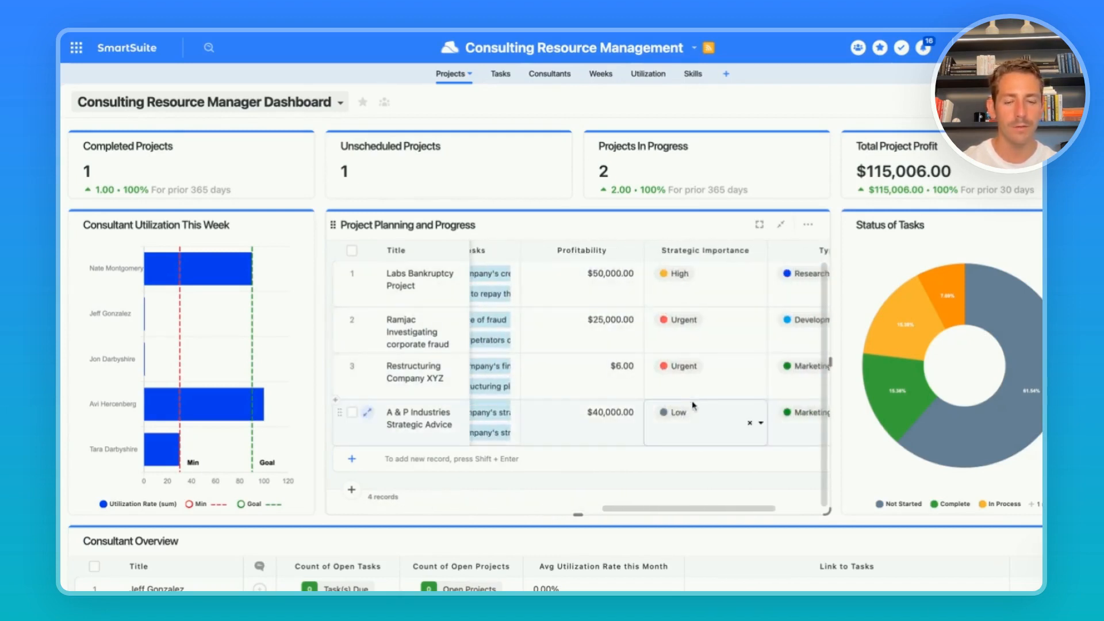
pyautogui.click(582, 422)
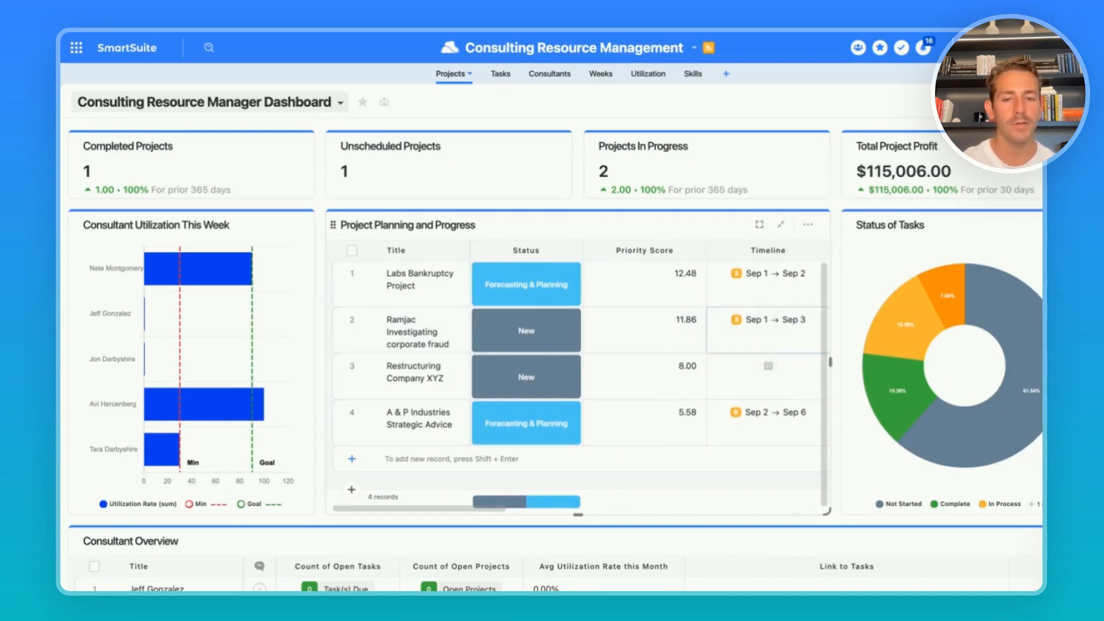
pyautogui.hscroll(3)
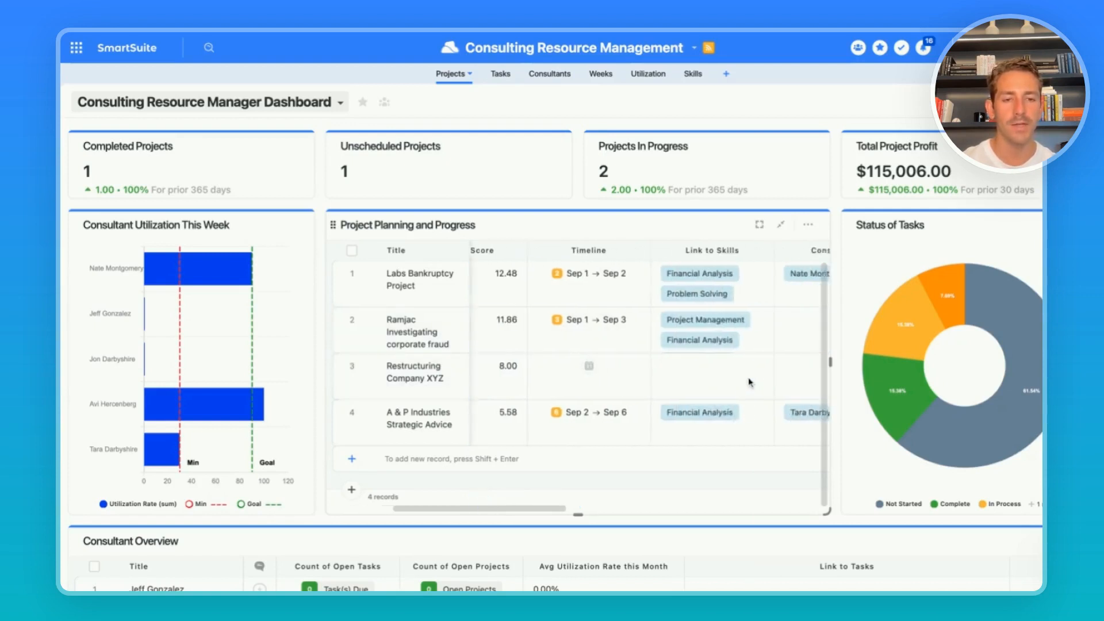
pyautogui.hscroll(3)
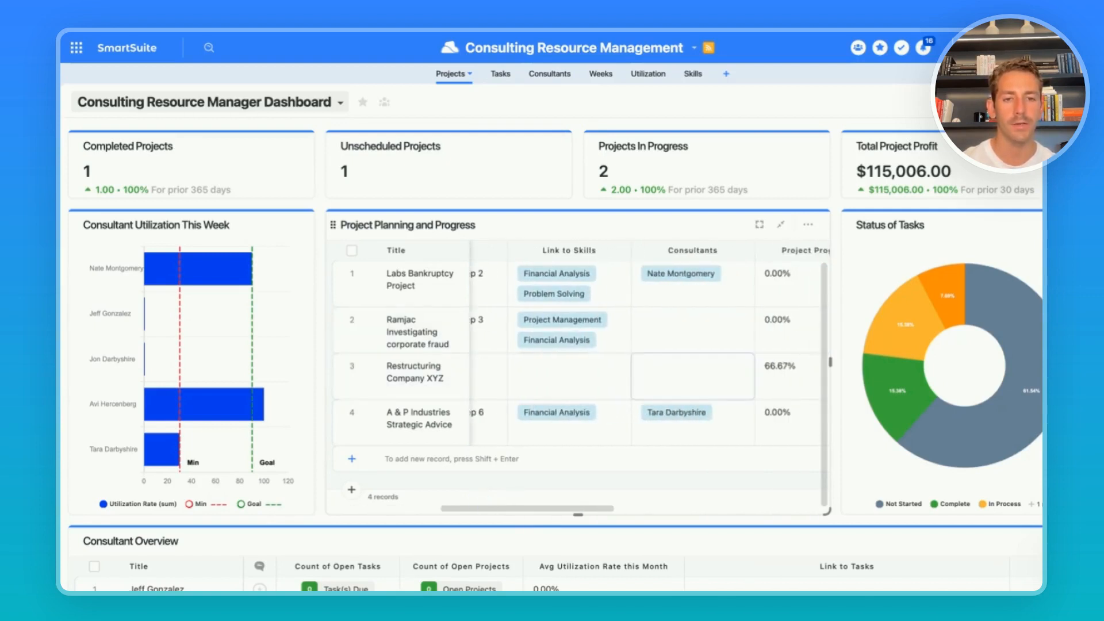
pyautogui.hscroll(-3)
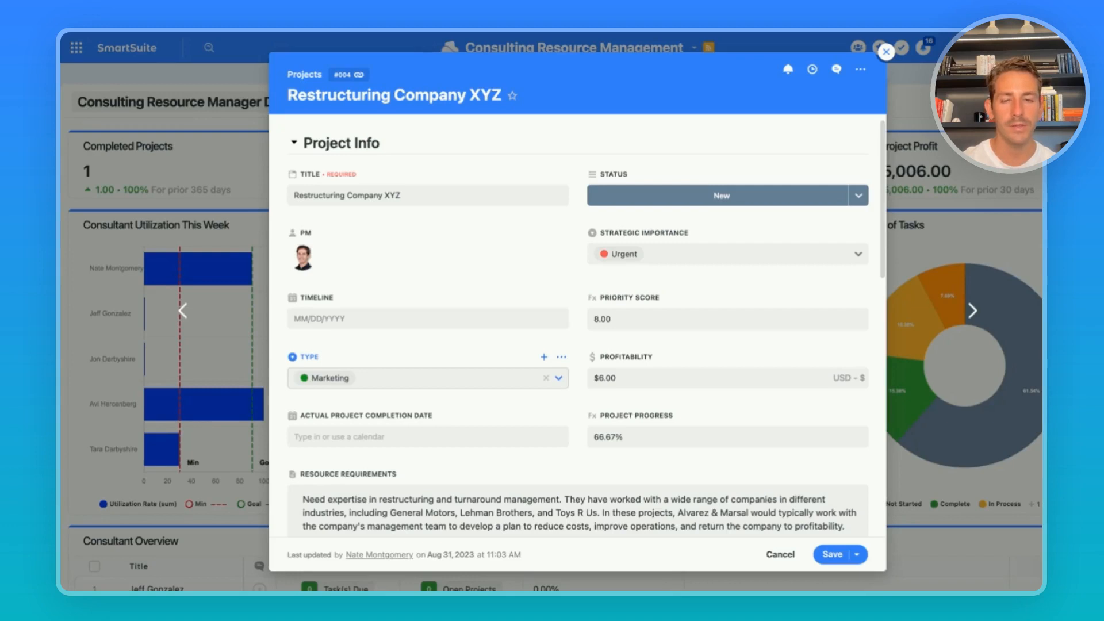
pyautogui.scroll(-3)
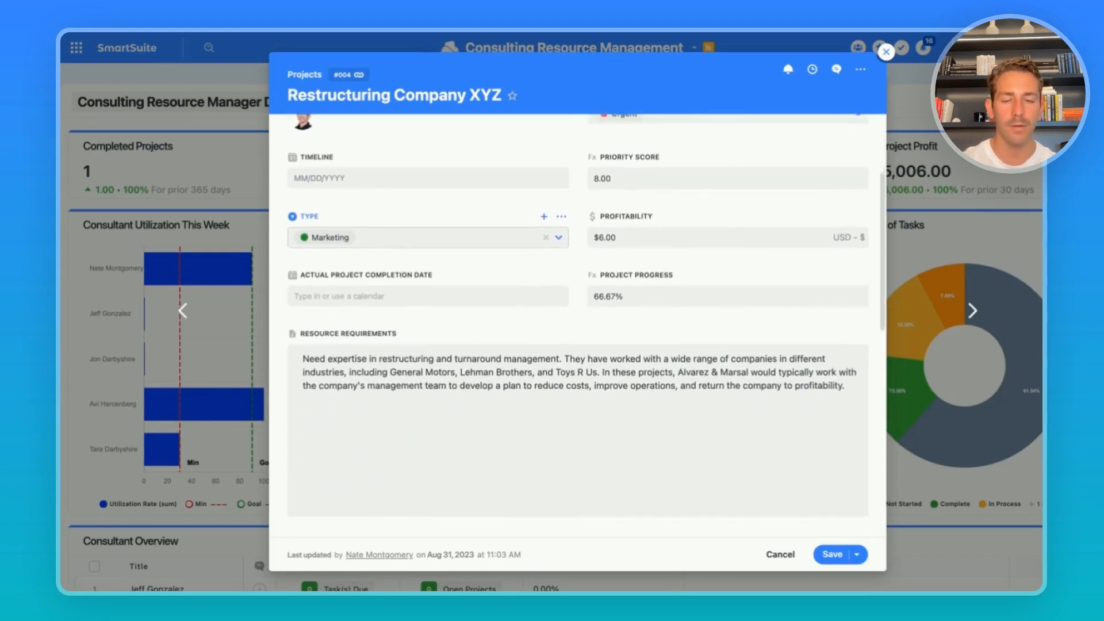
pyautogui.scroll(-3)
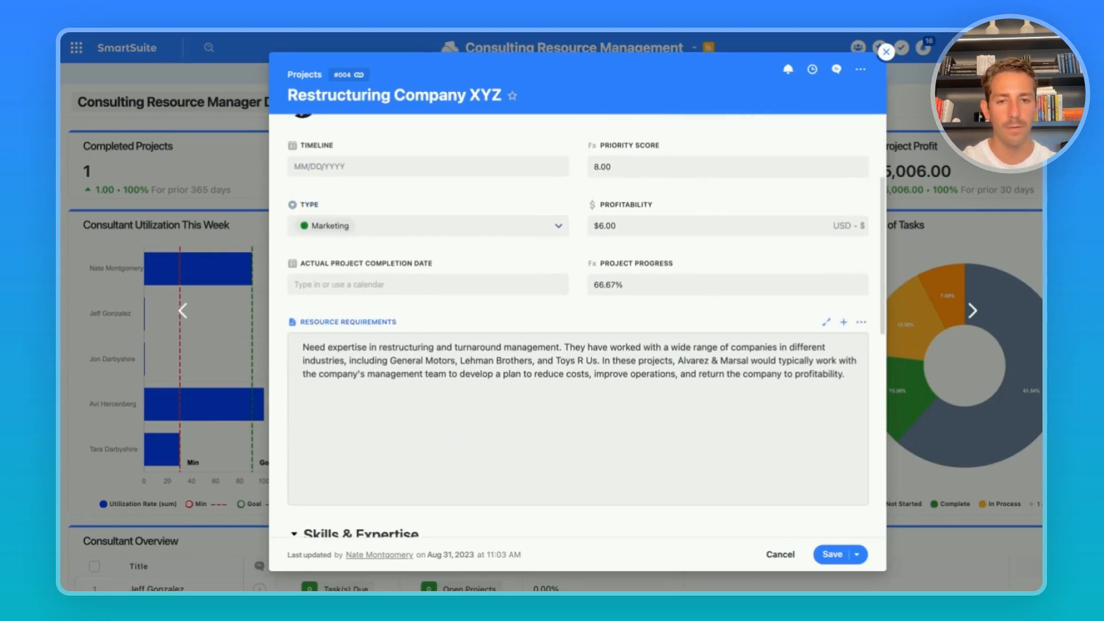
pyautogui.scroll(-3)
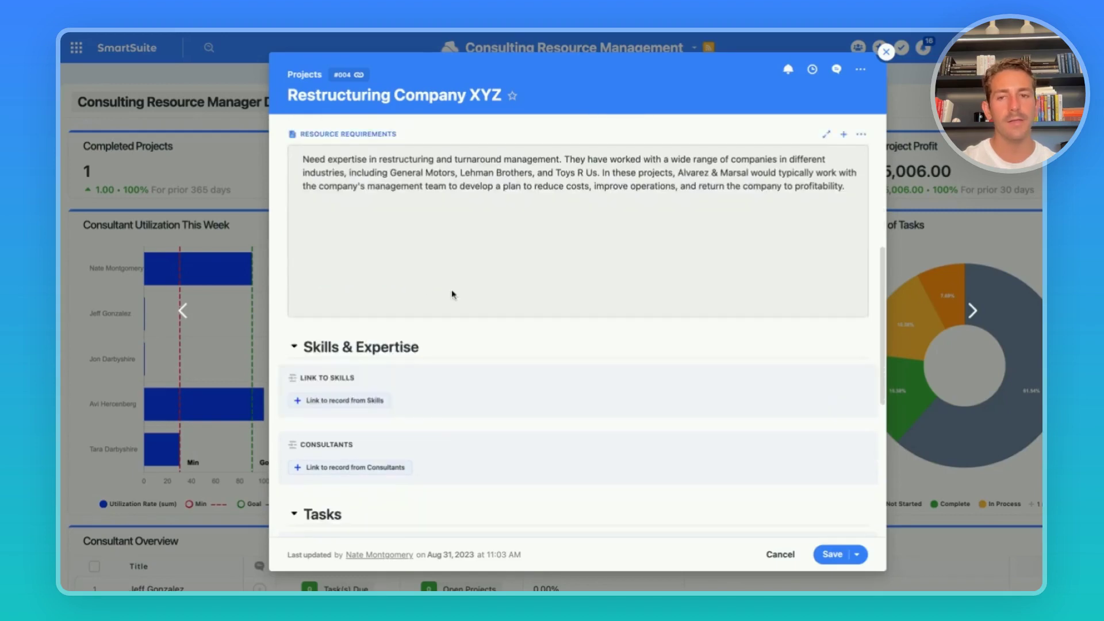
pyautogui.scroll(-3)
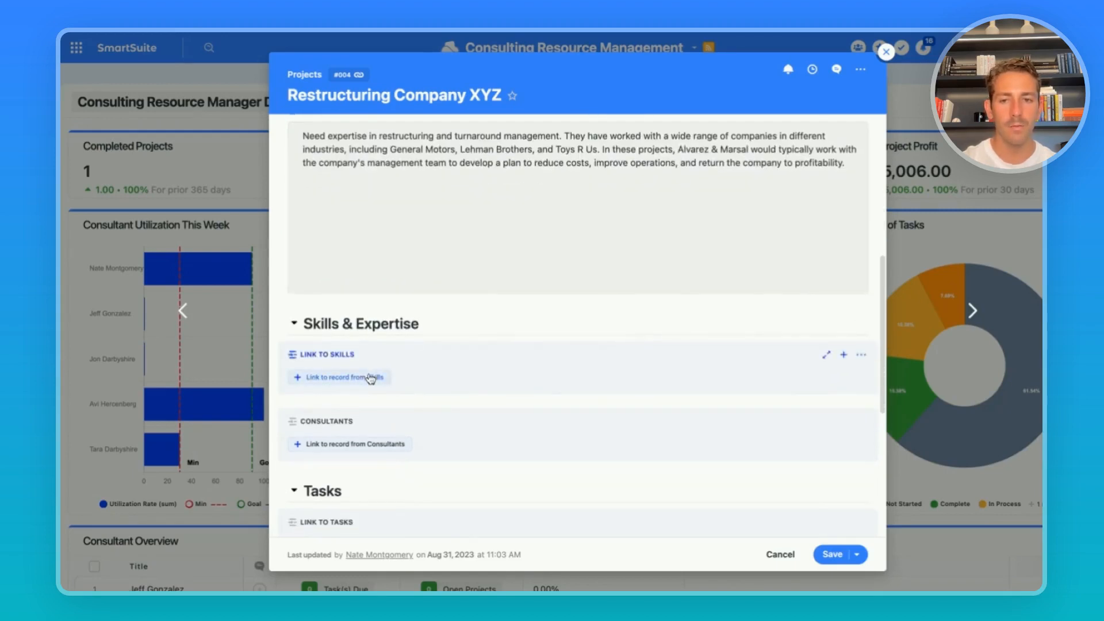
pyautogui.moveTo(363, 380)
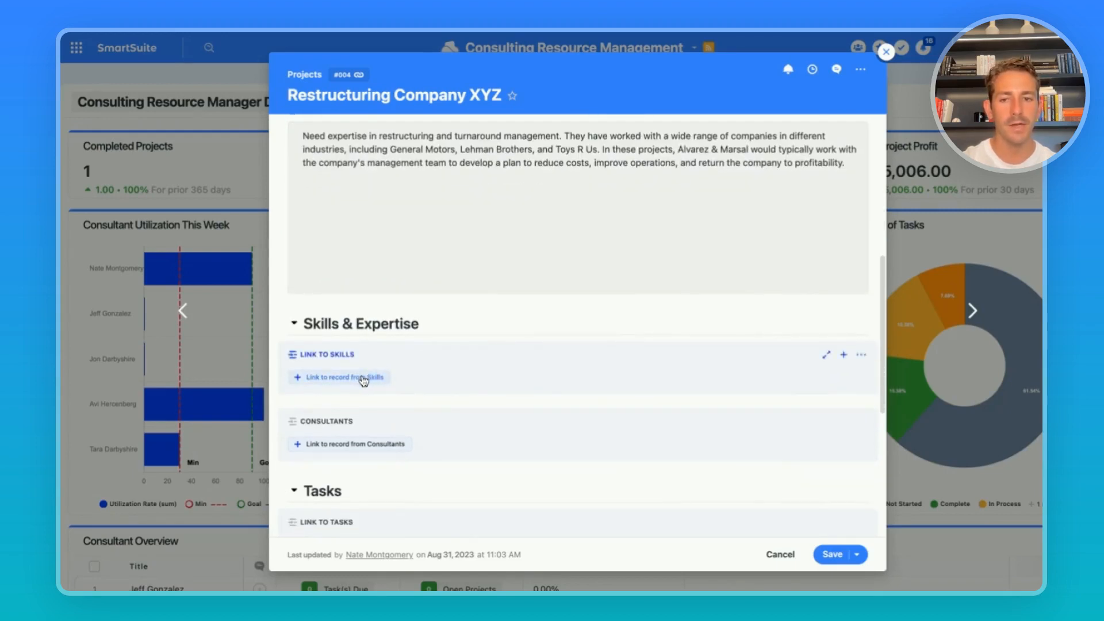
pyautogui.click(339, 377)
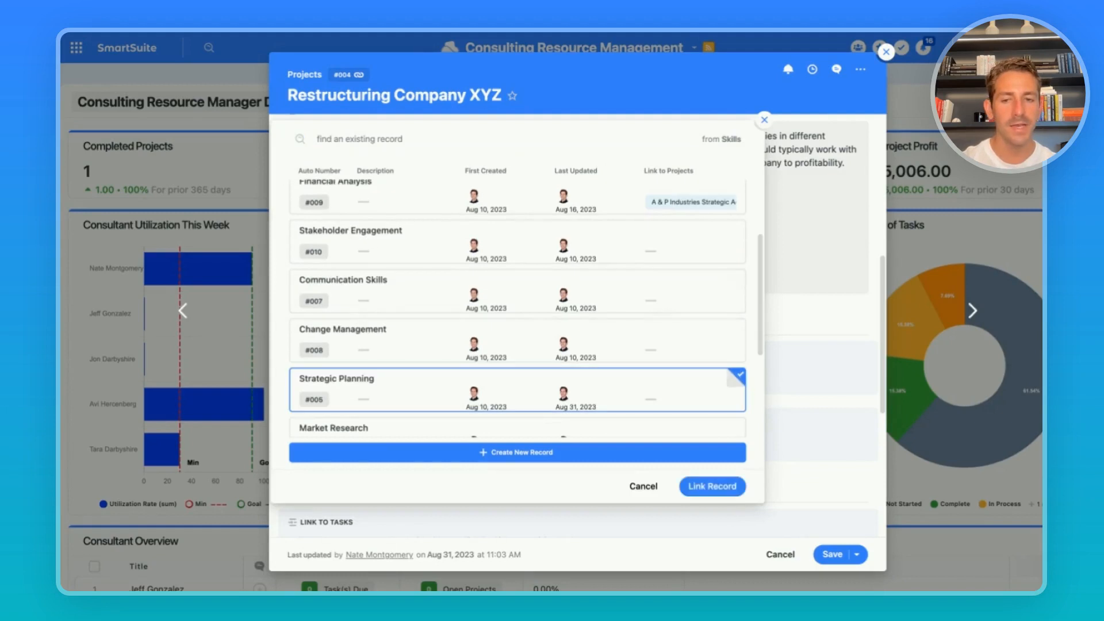
pyautogui.click(712, 486)
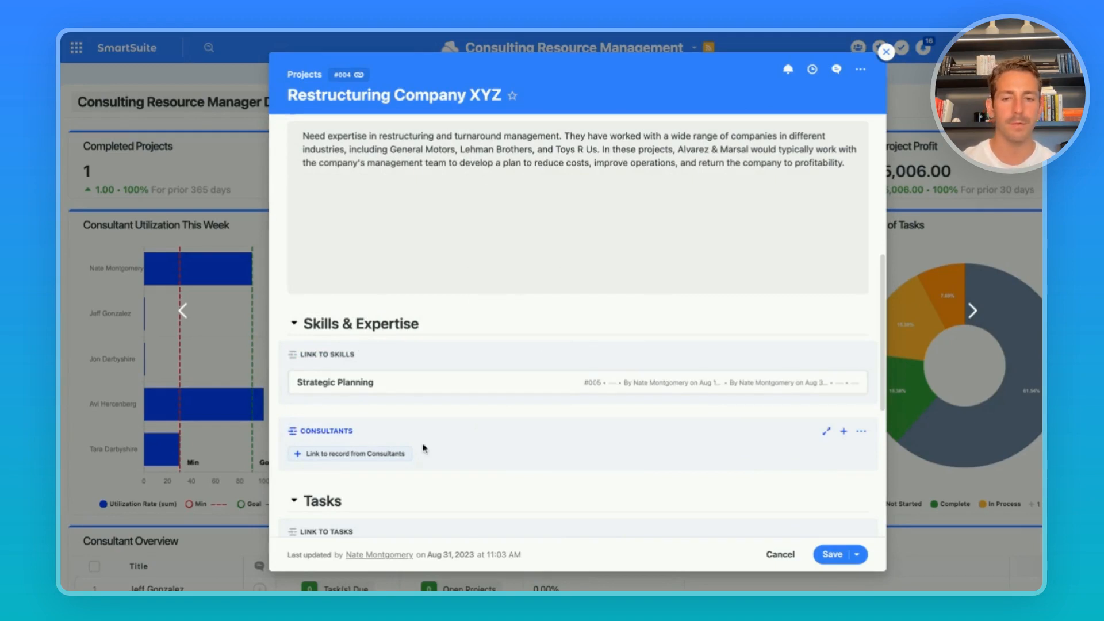
pyautogui.click(350, 453)
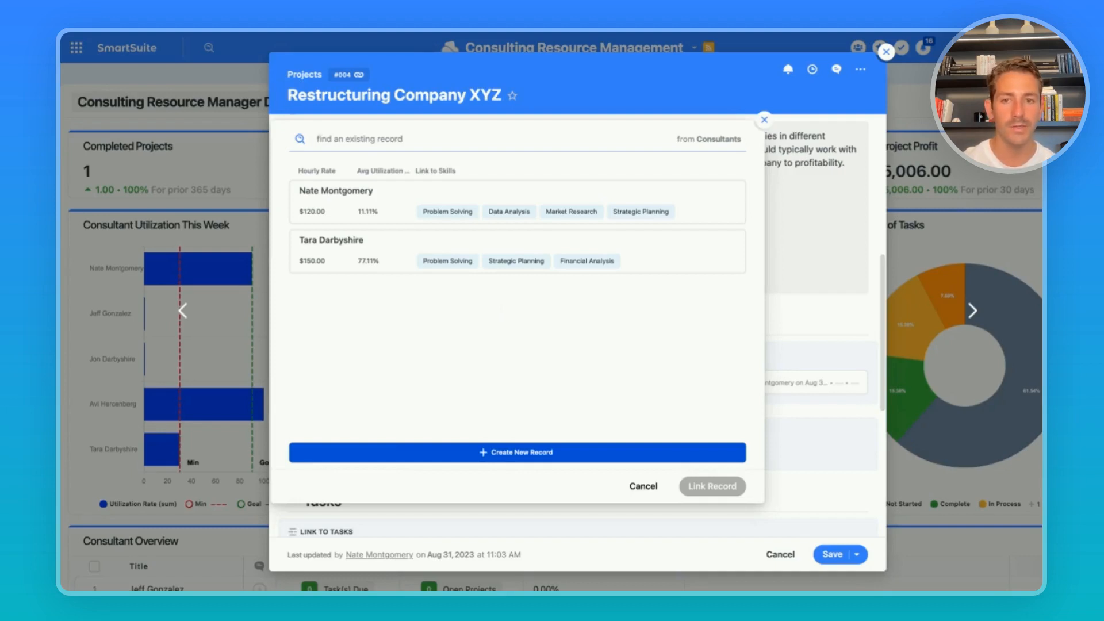
pyautogui.moveTo(390, 430)
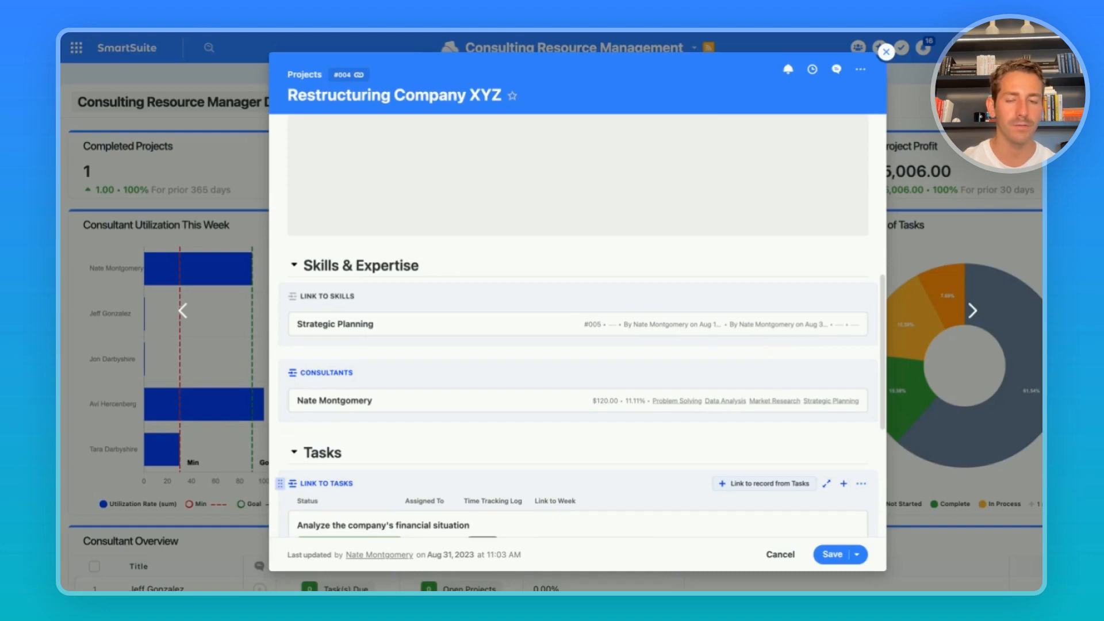
pyautogui.click(886, 52)
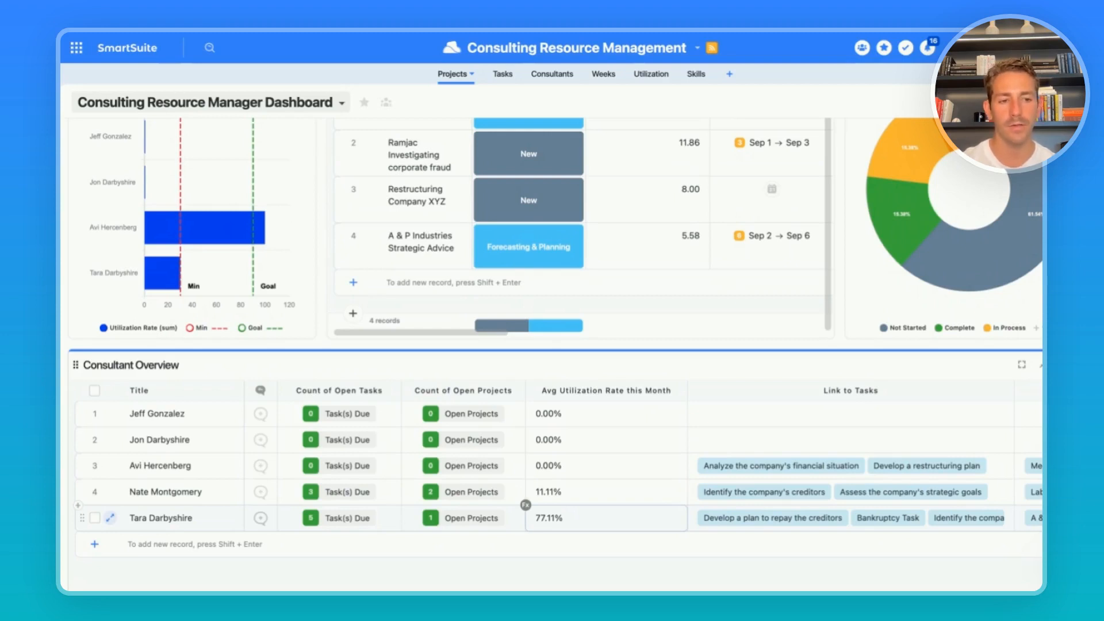
# Link Jon Darbyshire to the Ramjac project and the Recommend corrective measures task in Consultant Overview.
pyautogui.hscroll(3)
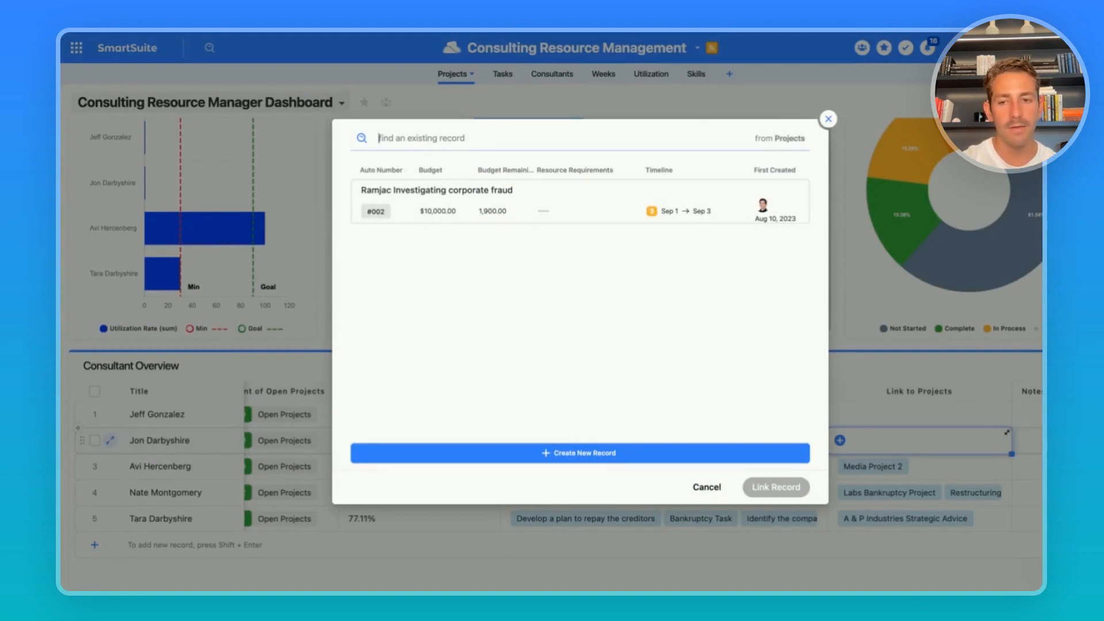
pyautogui.click(600, 216)
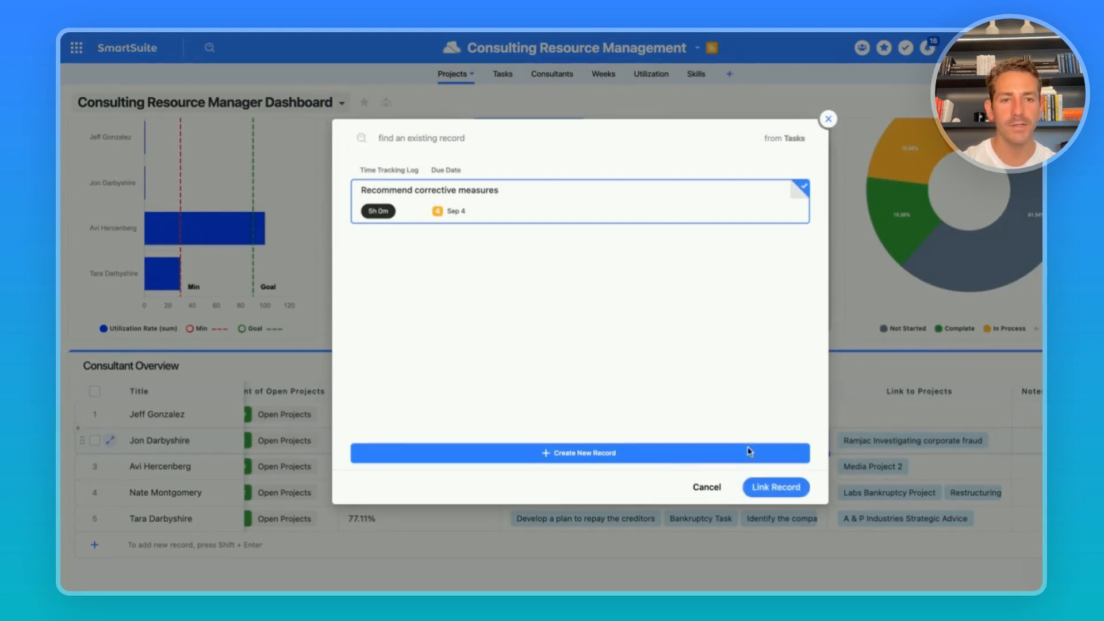
pyautogui.click(775, 487)
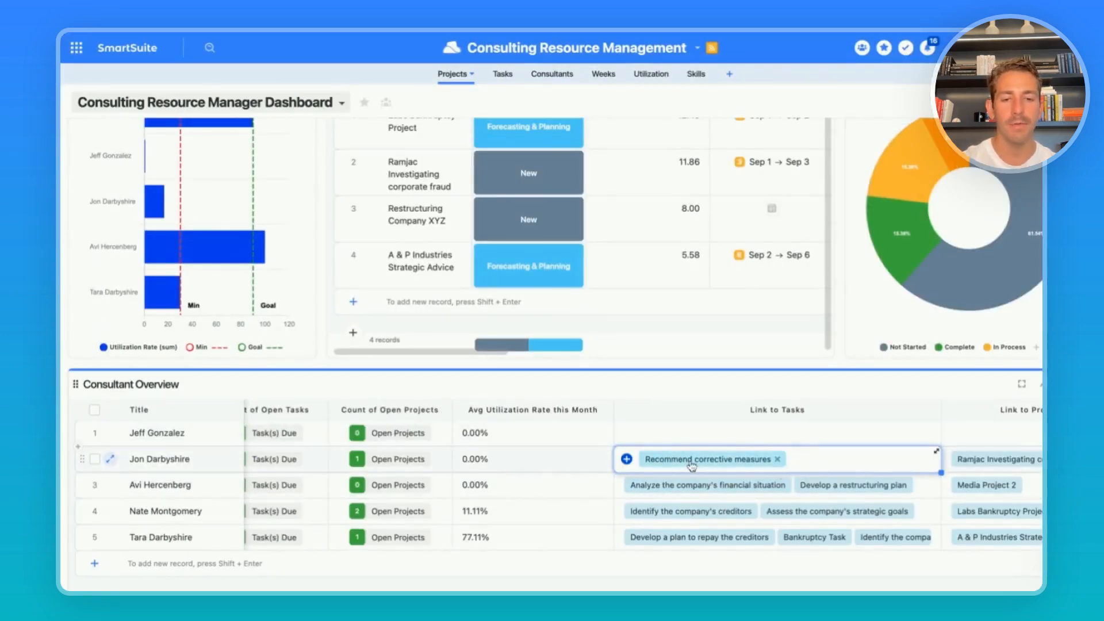
pyautogui.moveTo(161, 209)
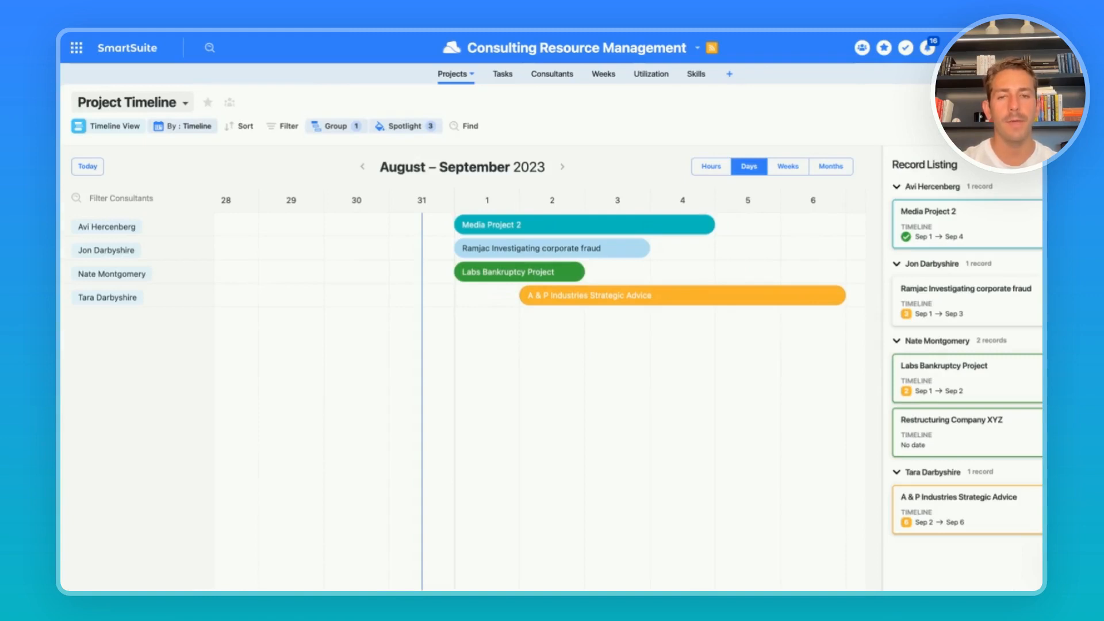
pyautogui.moveTo(650, 270)
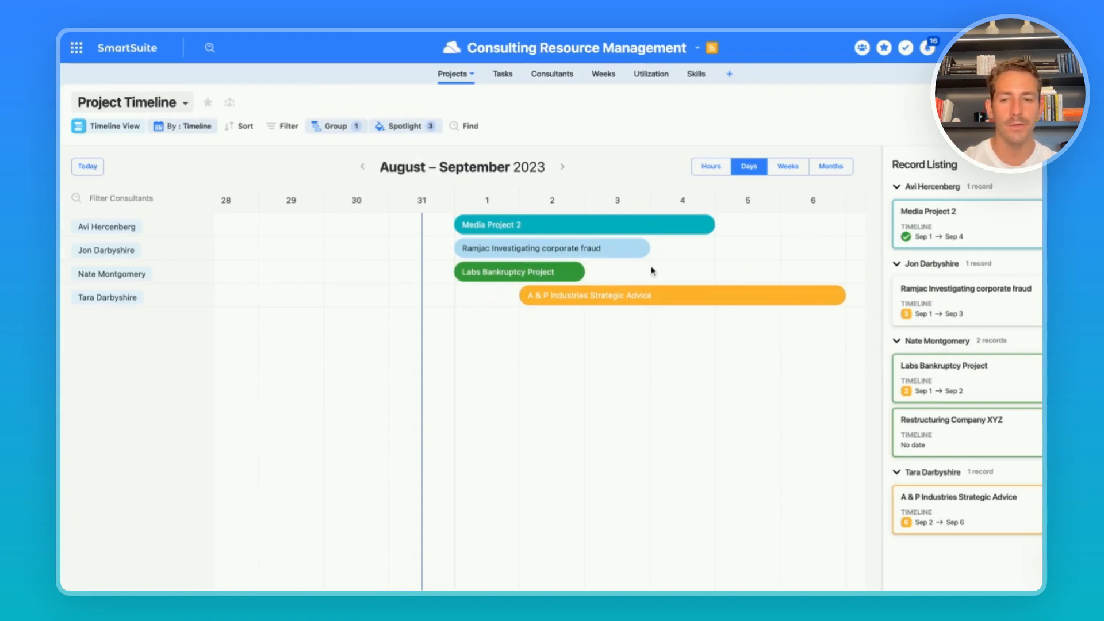
pyautogui.moveTo(486, 90)
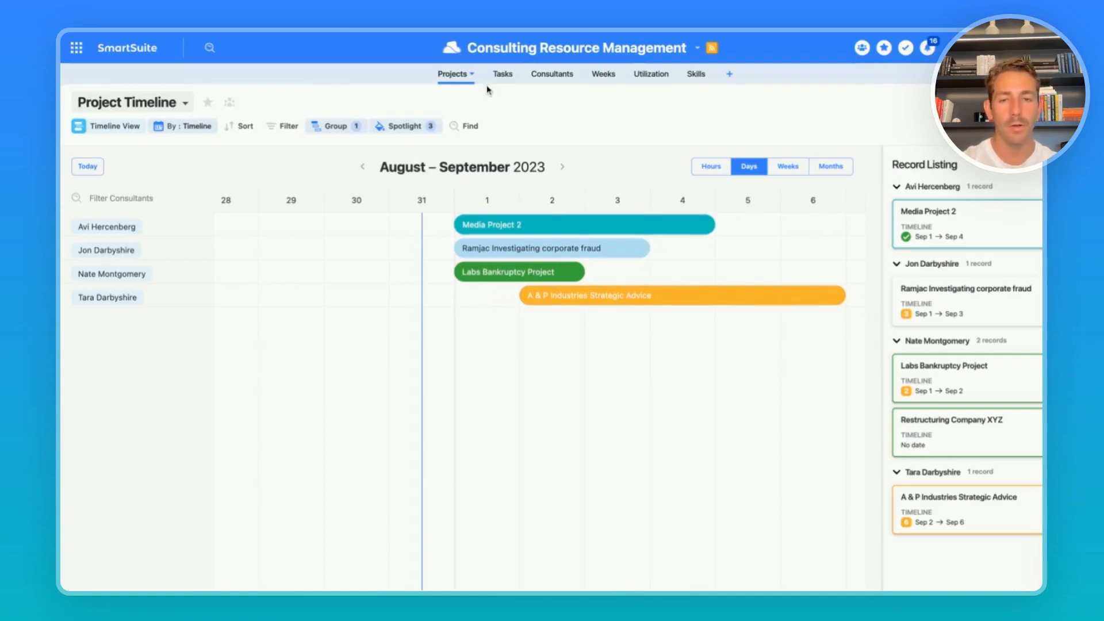
# Check the Tasks team-member timeline, then bring up the Projects view list.
pyautogui.click(495, 73)
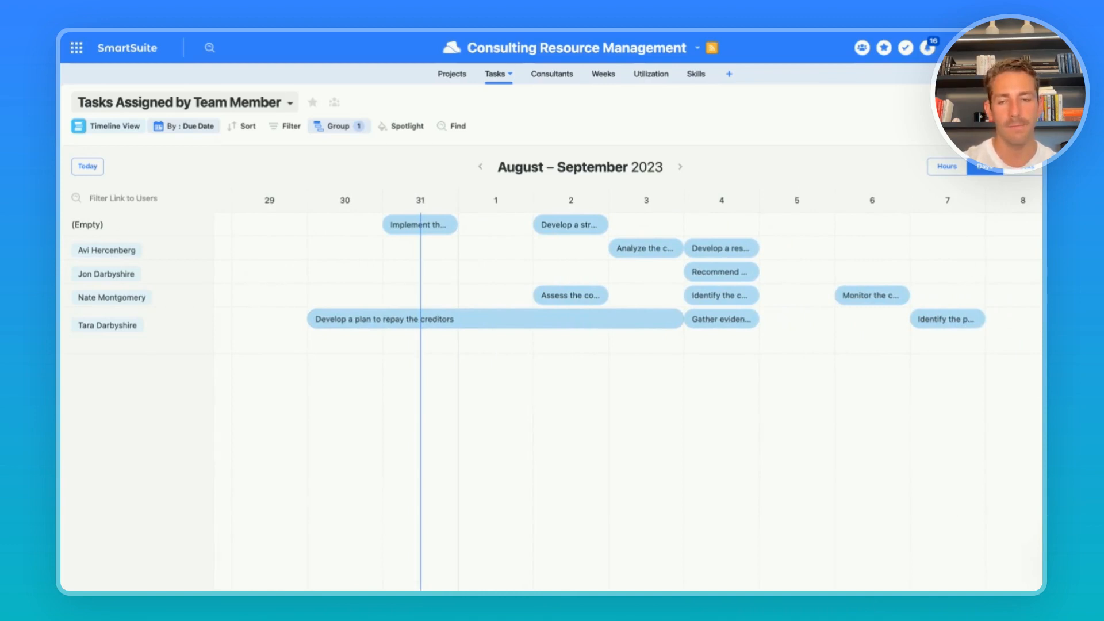
pyautogui.click(451, 73)
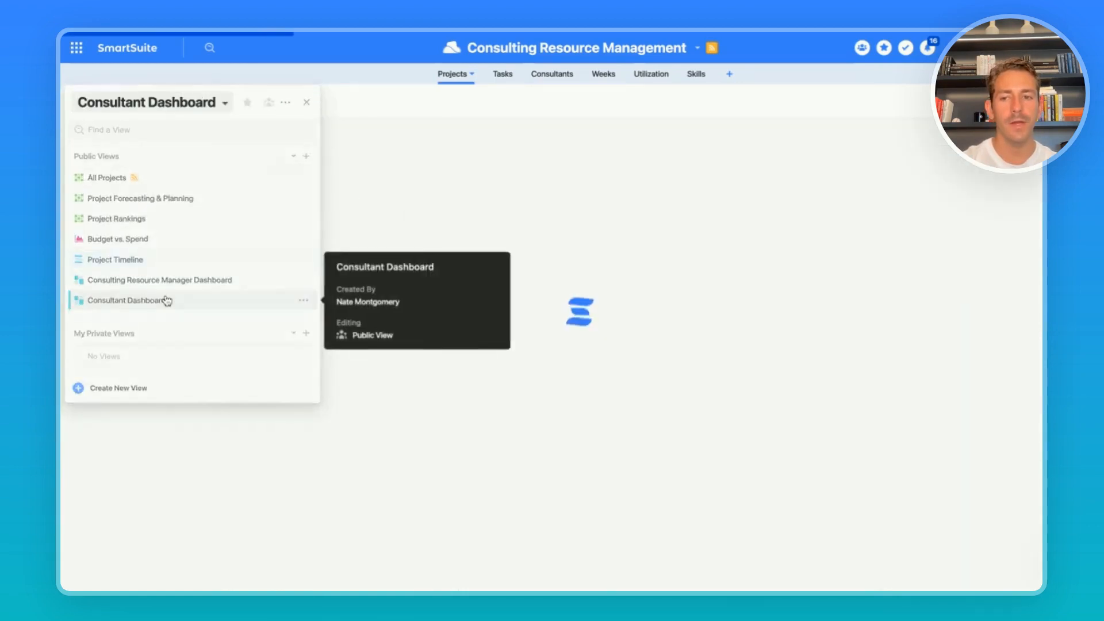
# Open Consultant Dashboard, review the Ramjac project record, and star the view as a favourite.
pyautogui.click(128, 300)
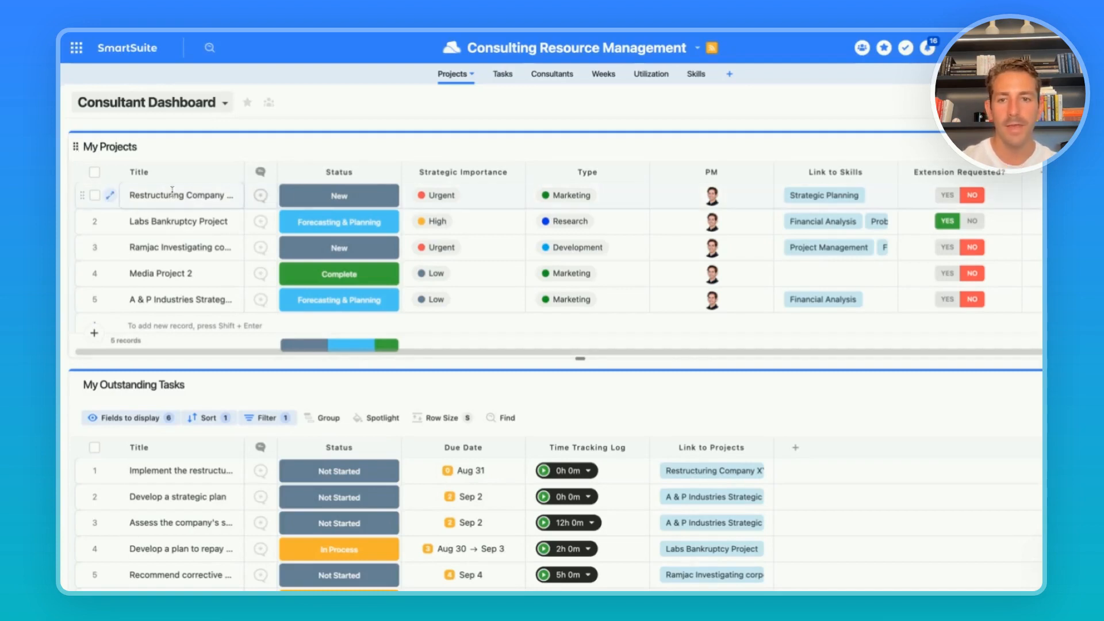
pyautogui.click(462, 247)
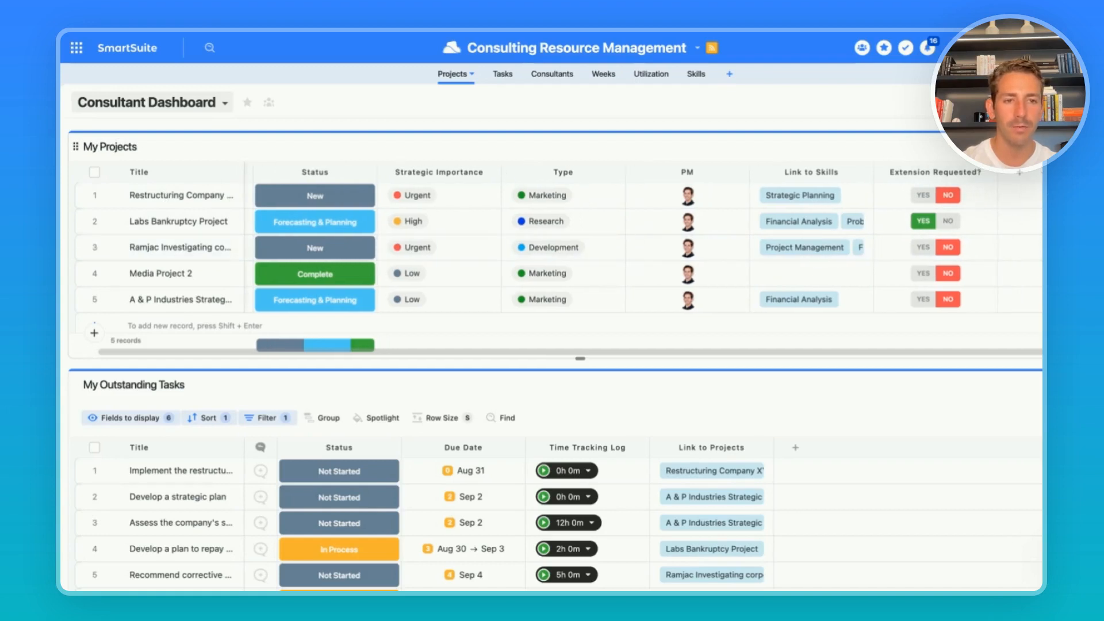
pyautogui.click(181, 247)
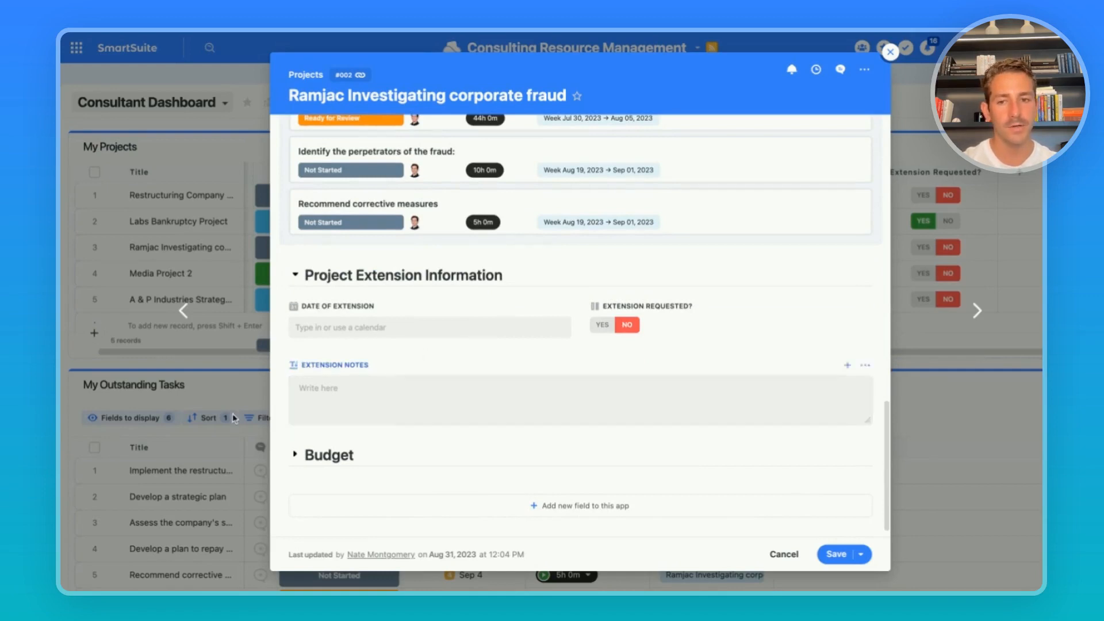
pyautogui.click(891, 51)
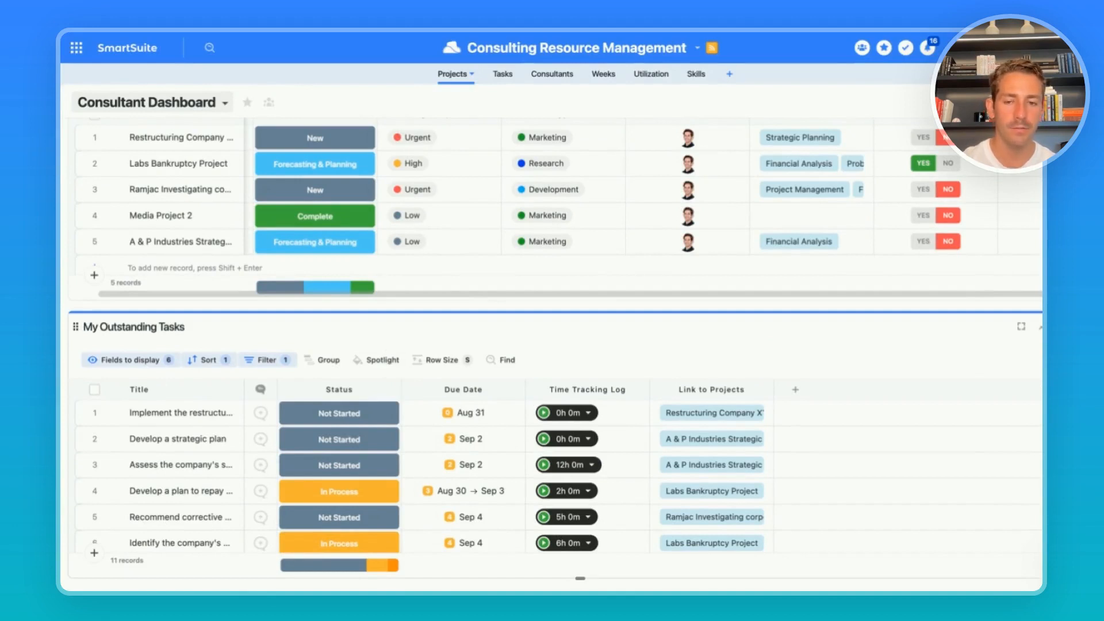
pyautogui.click(246, 103)
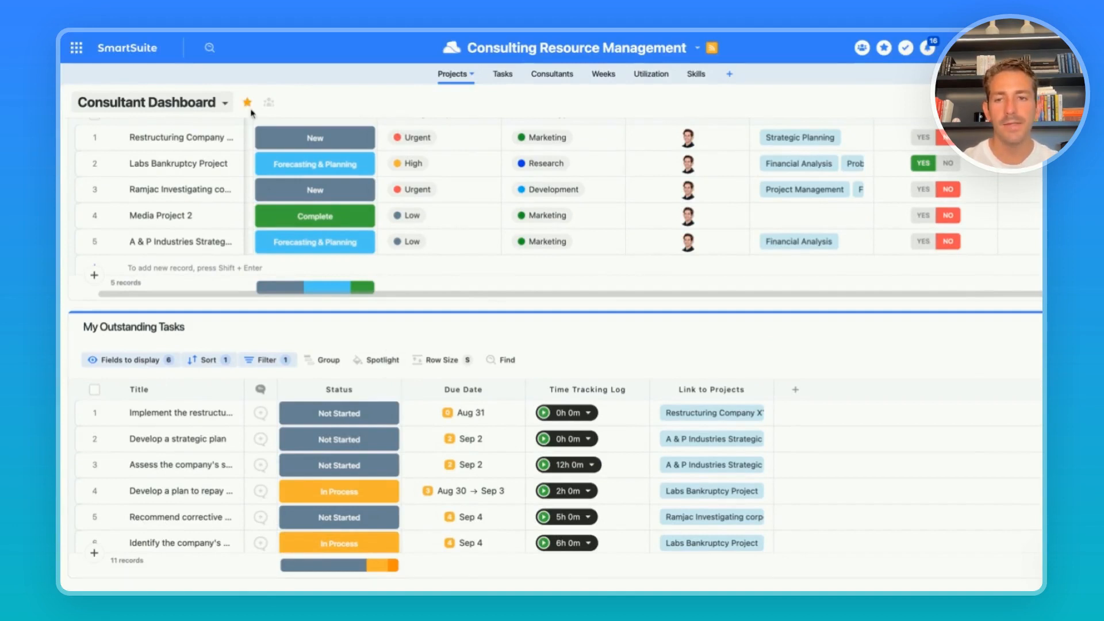
pyautogui.moveTo(798, 80)
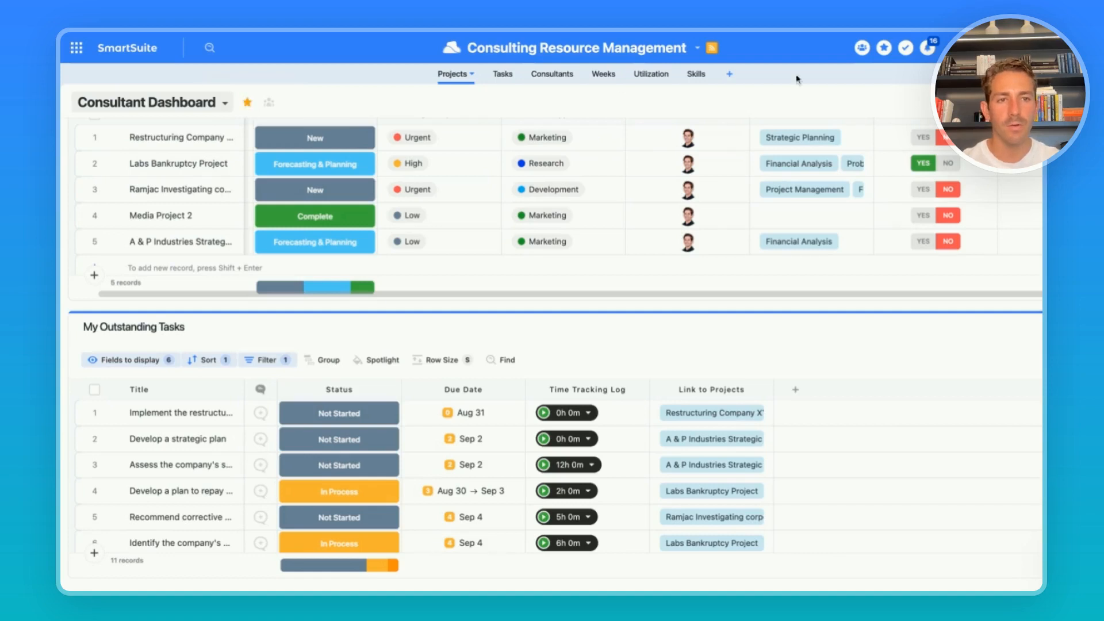
pyautogui.click(884, 47)
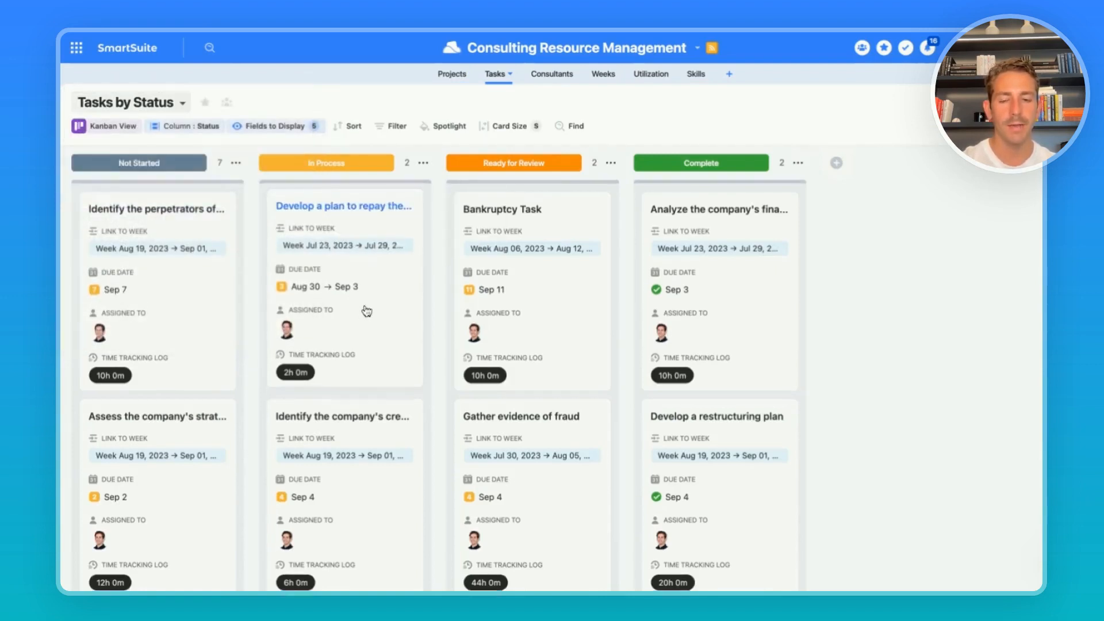
# Move a task card from In Process to Ready for Review, then return to Projects.
pyautogui.scroll(-3)
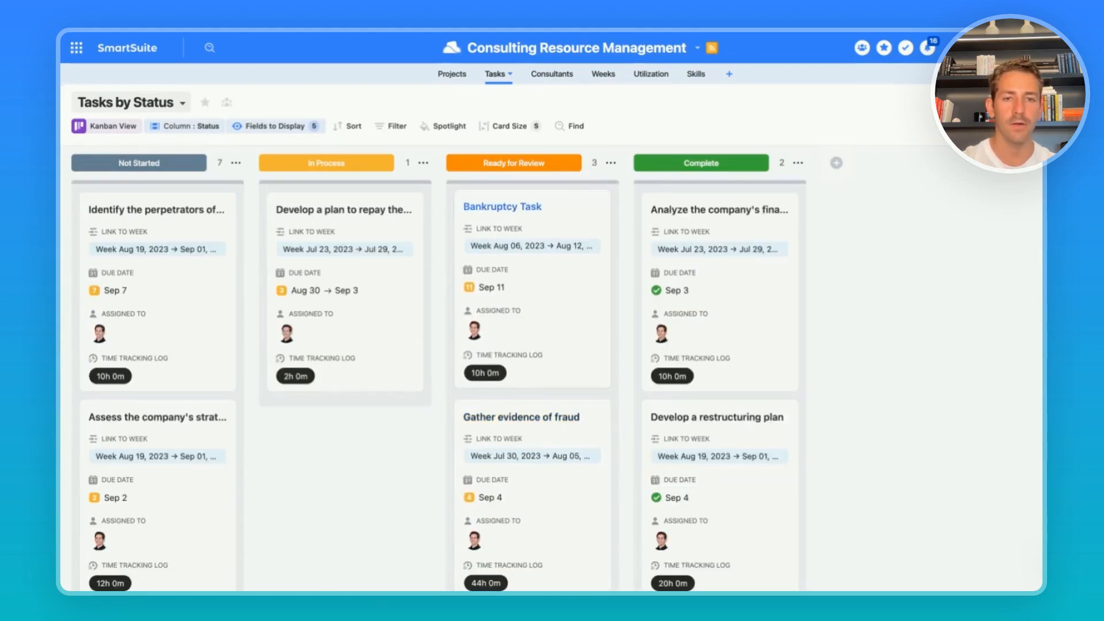
pyautogui.click(452, 73)
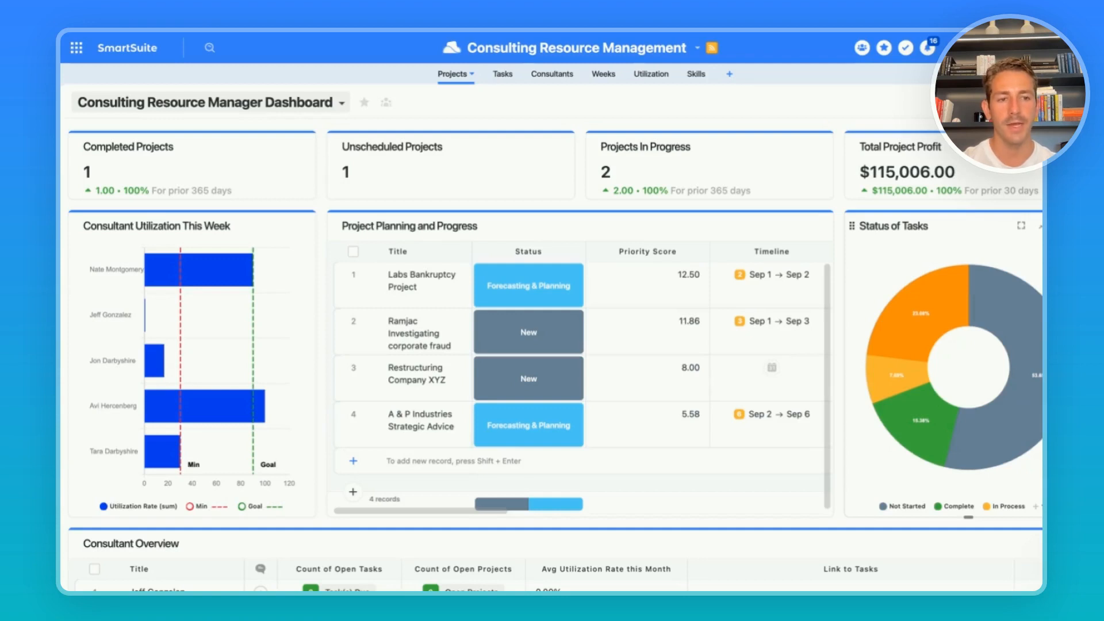
pyautogui.moveTo(353, 179)
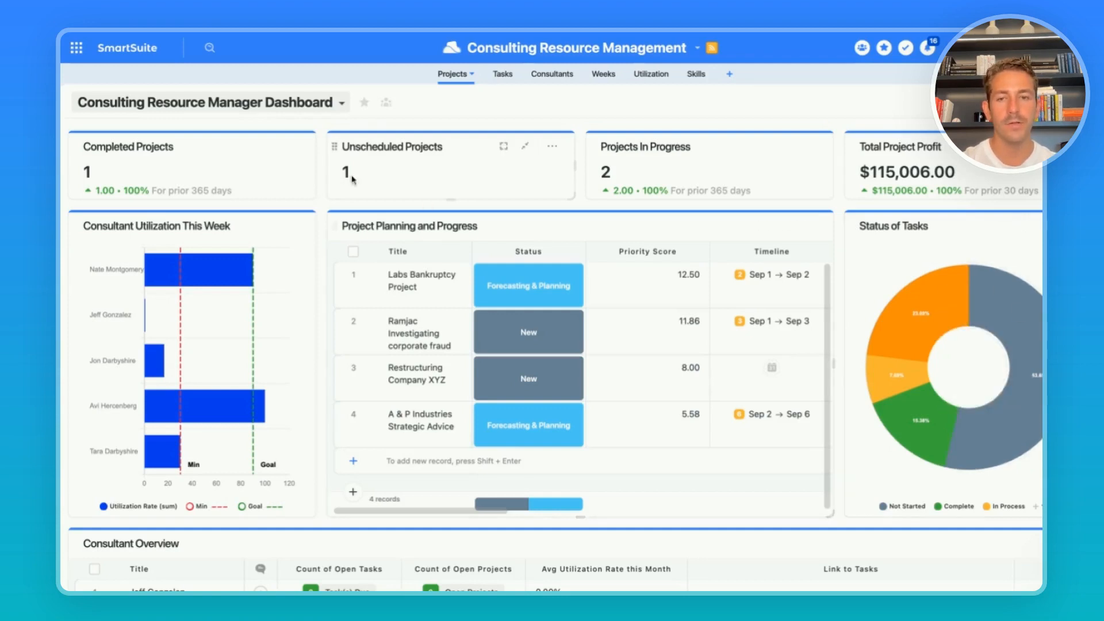
pyautogui.moveTo(534, 117)
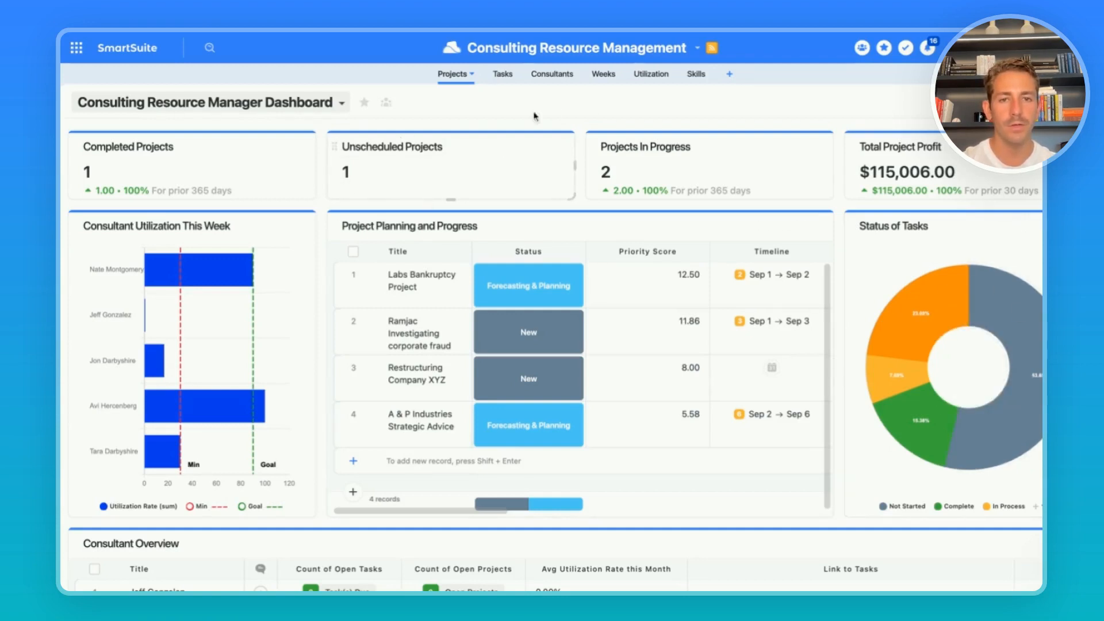
pyautogui.moveTo(703, 177)
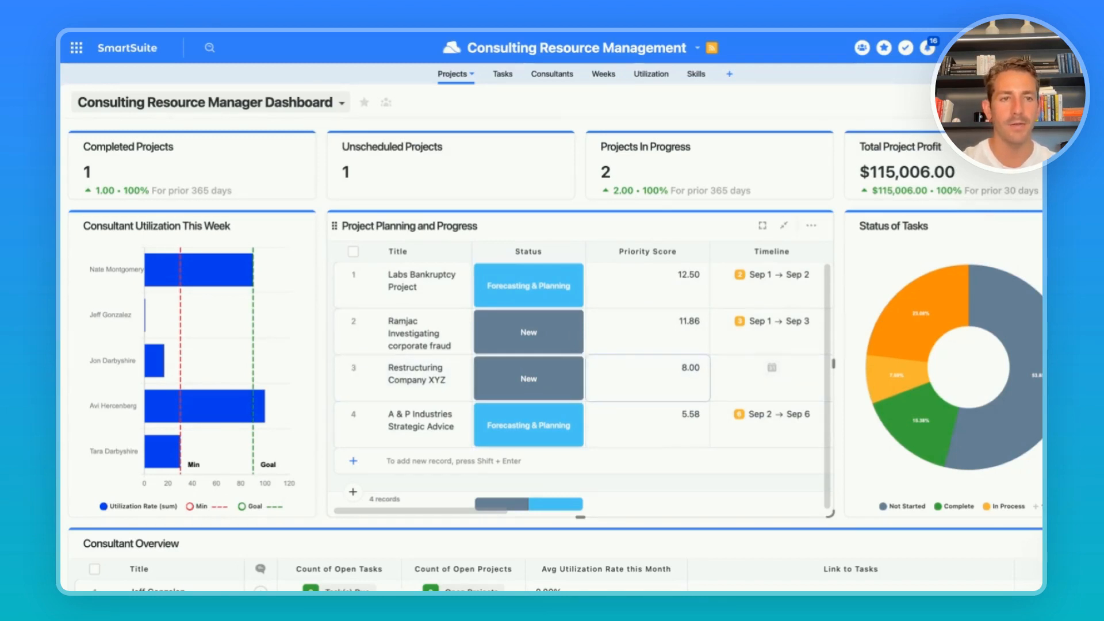
pyautogui.hscroll(3)
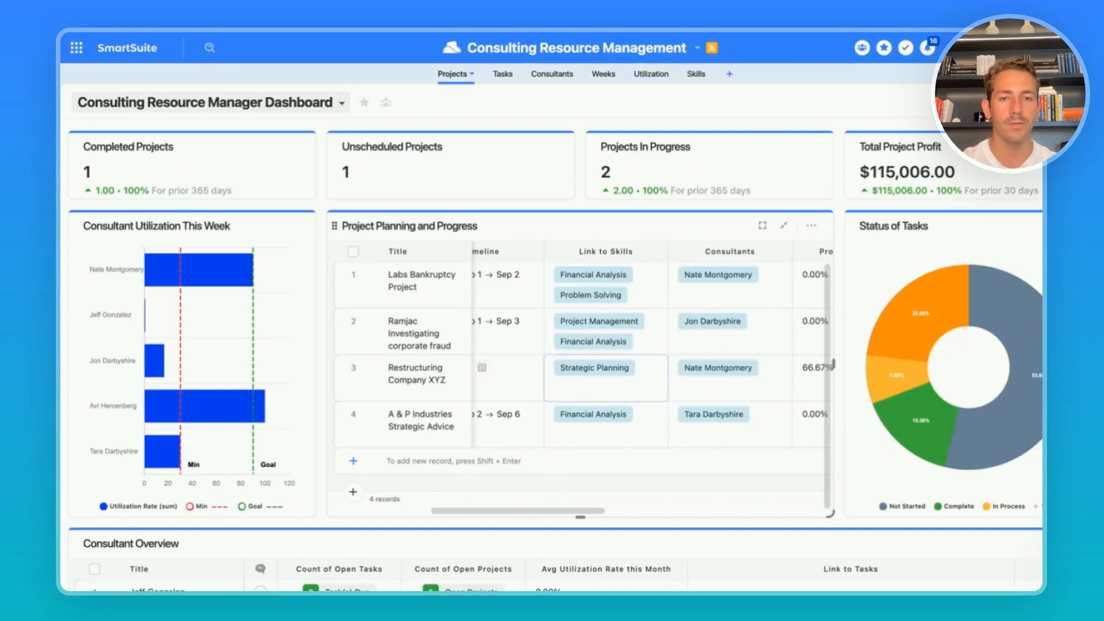